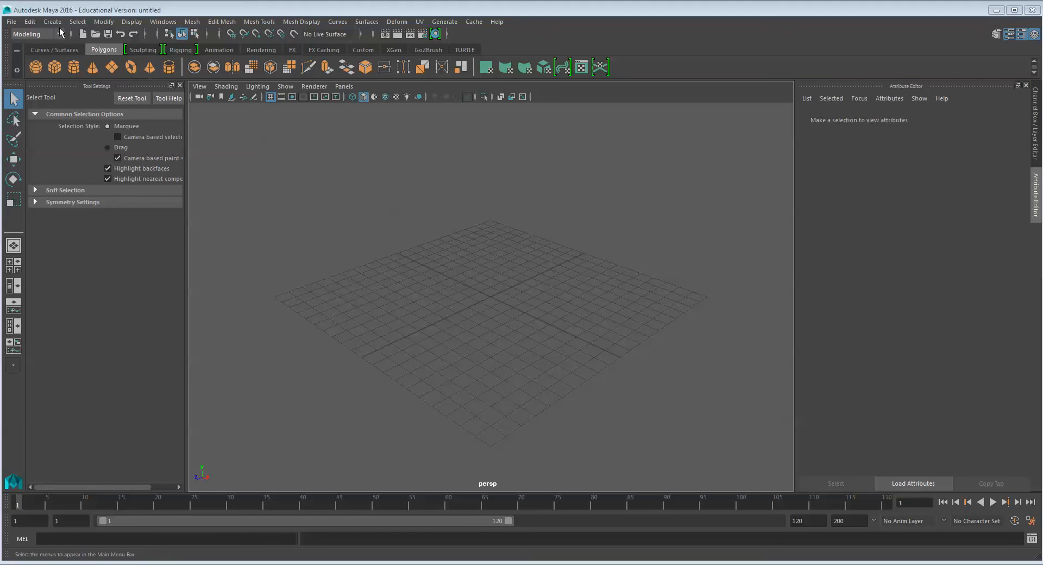
Step: Create a NURBS sphere, scale it uniformly to about 2.16, and rename it 'apple'
{"action": "left_click", "coordinate": [52, 22]}
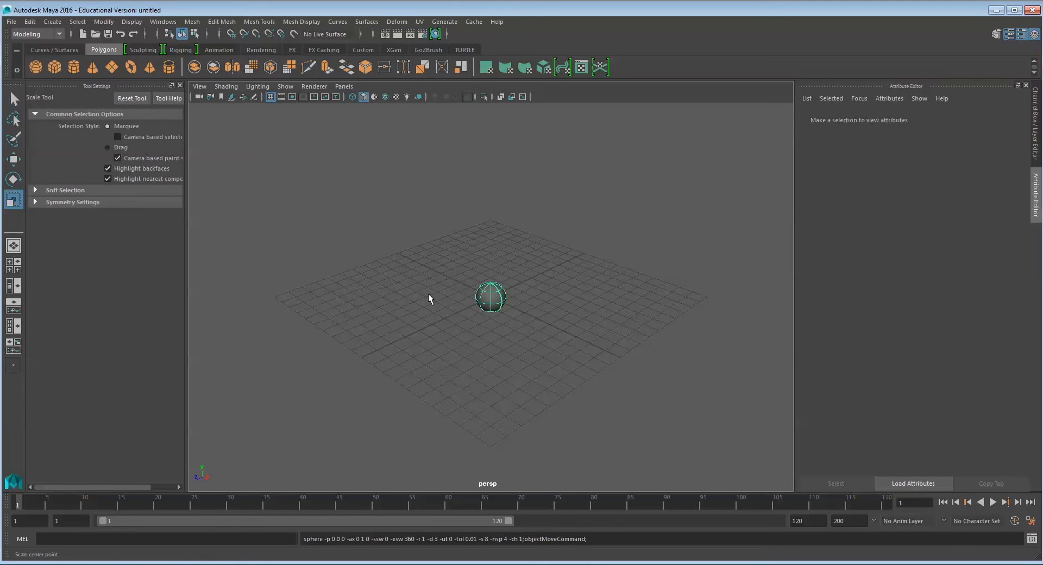
{"action": "mouse_move", "coordinate": [504, 309]}
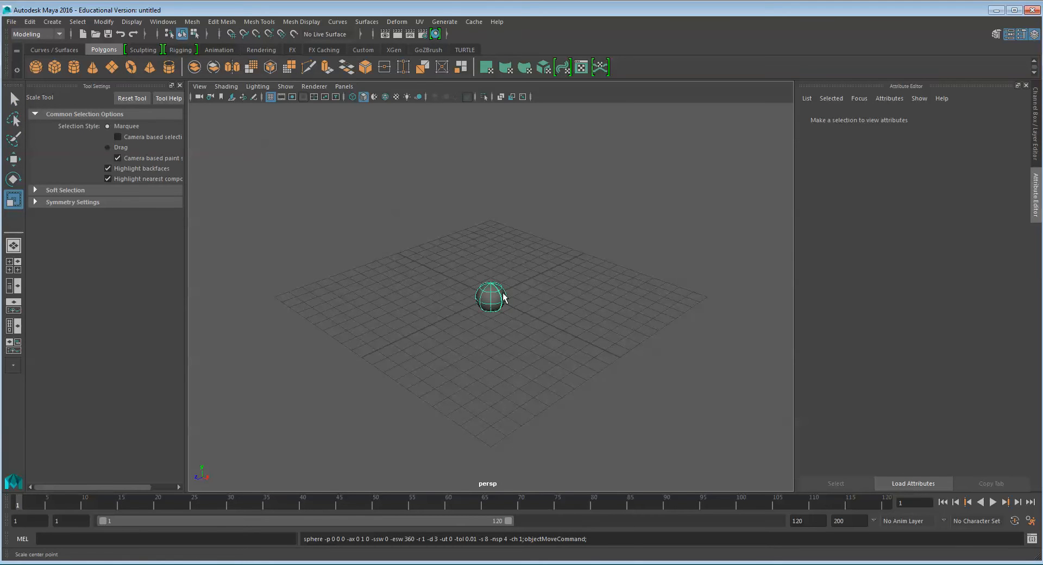
{"action": "left_click", "coordinate": [488, 301]}
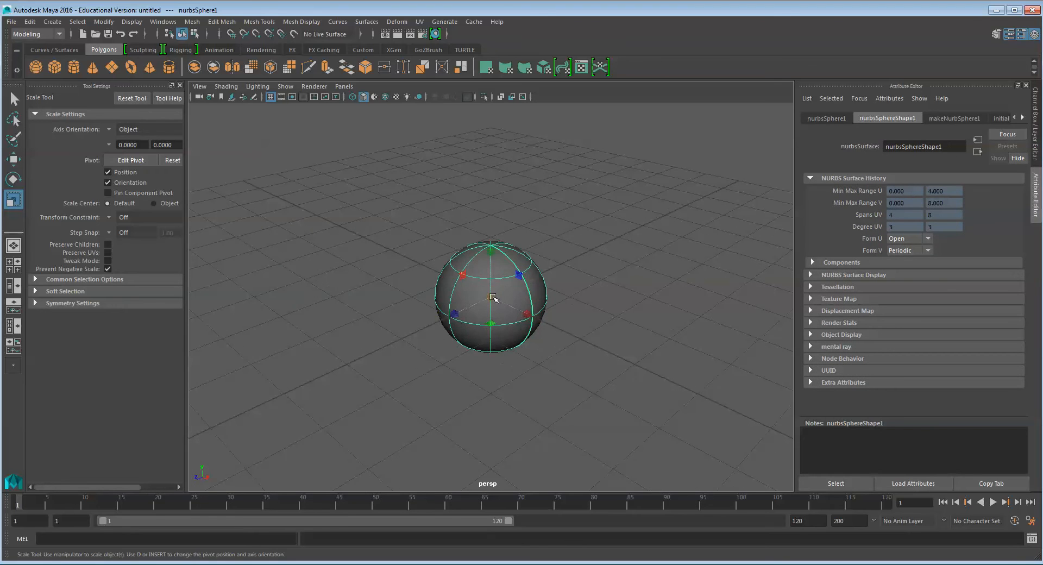
{"action": "left_click_drag", "start_coordinate": [494, 297], "coordinate": [490, 296]}
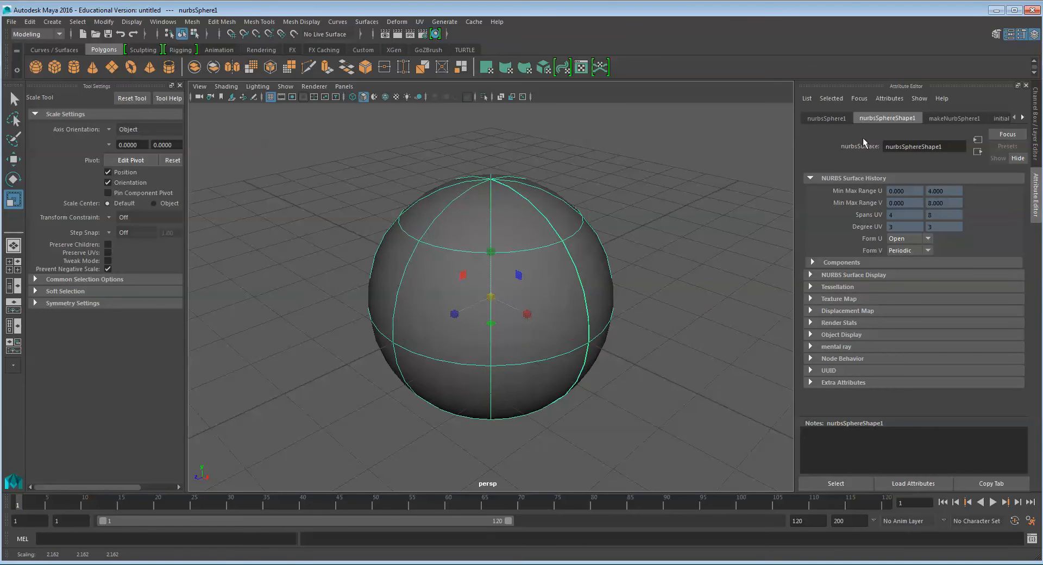
{"action": "left_click", "coordinate": [826, 118]}
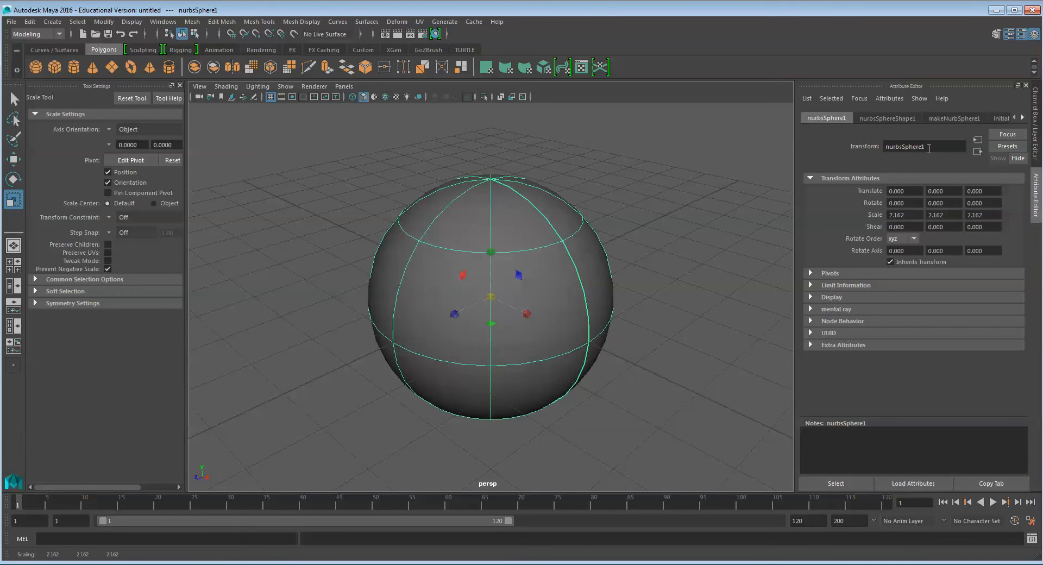
{"action": "type", "text": "app"}
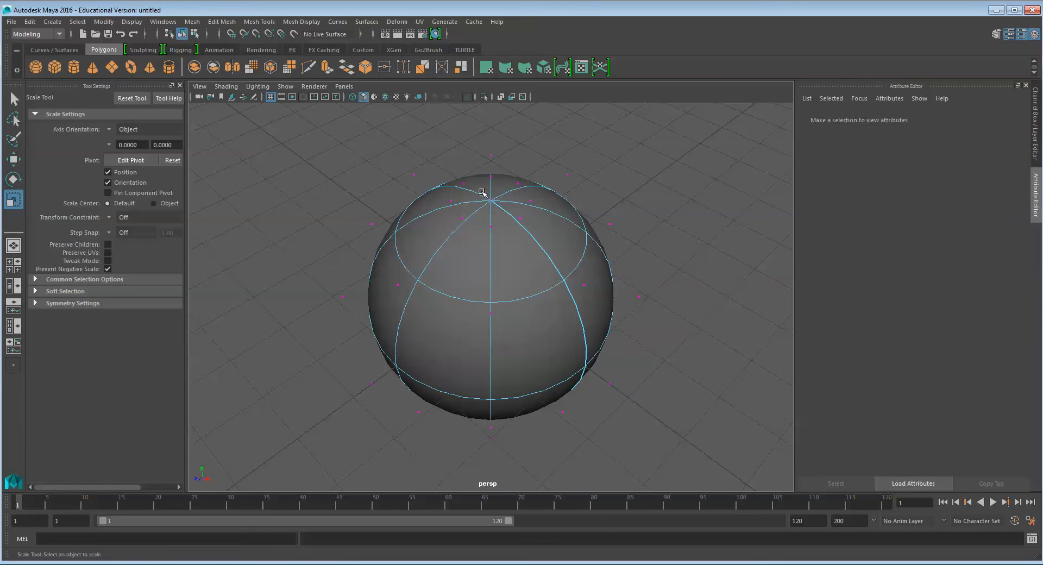
{"action": "mouse_move", "coordinate": [500, 211]}
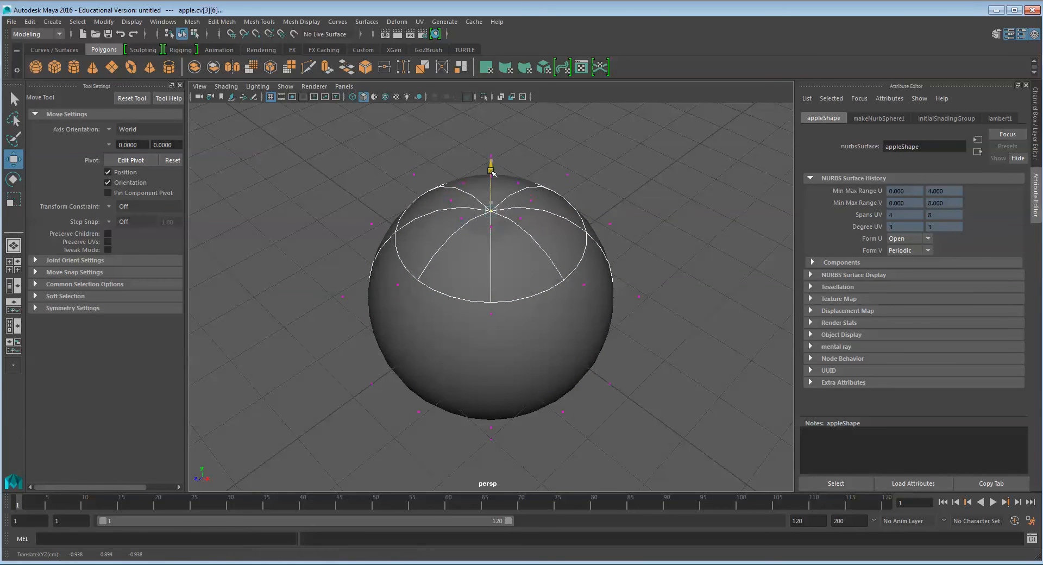
Step: Drag the sphere's top row of control vertices down to form a dimple
{"action": "left_click_drag", "start_coordinate": [490, 163], "coordinate": [490, 233]}
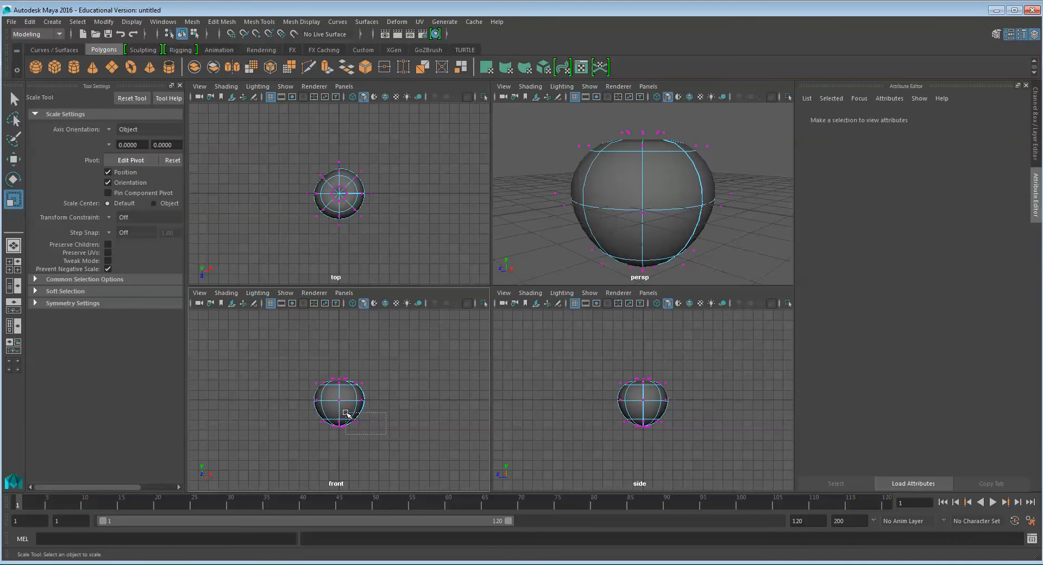
Step: Move selected control vertices inward to round the apple's upper silhouette
{"action": "key", "text": "w"}
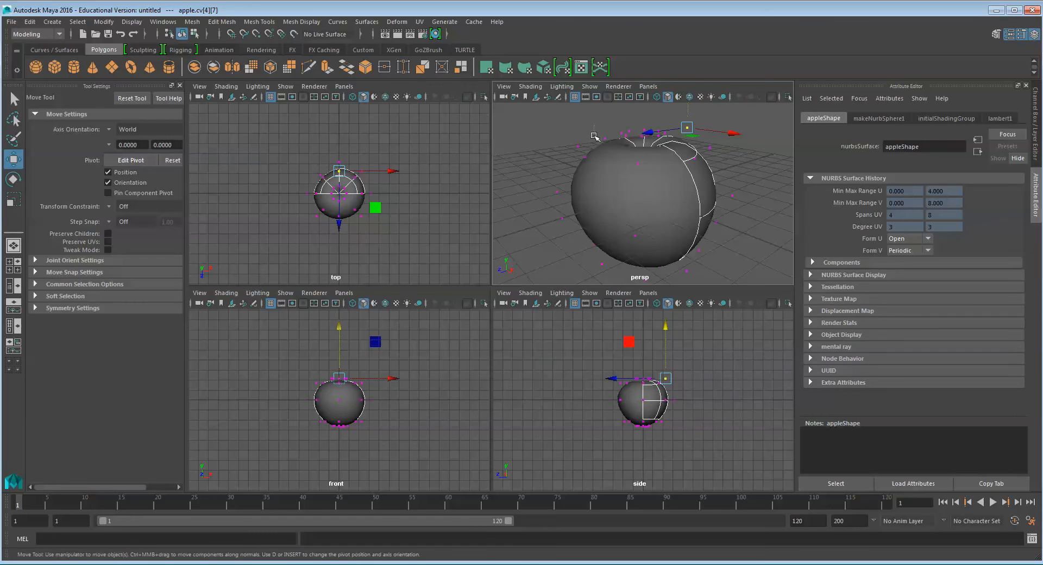
{"action": "left_click_drag", "start_coordinate": [687, 127], "coordinate": [616, 124]}
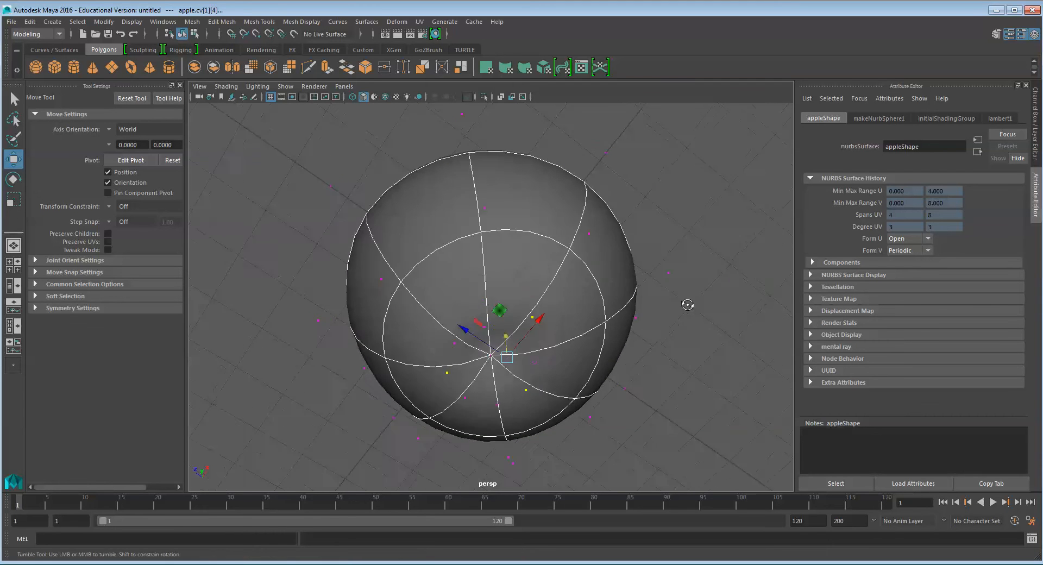
Step: Orbit to the underside and push the bottom vertices up to indent the base
{"action": "left_click_drag", "start_coordinate": [498, 306], "coordinate": [502, 385]}
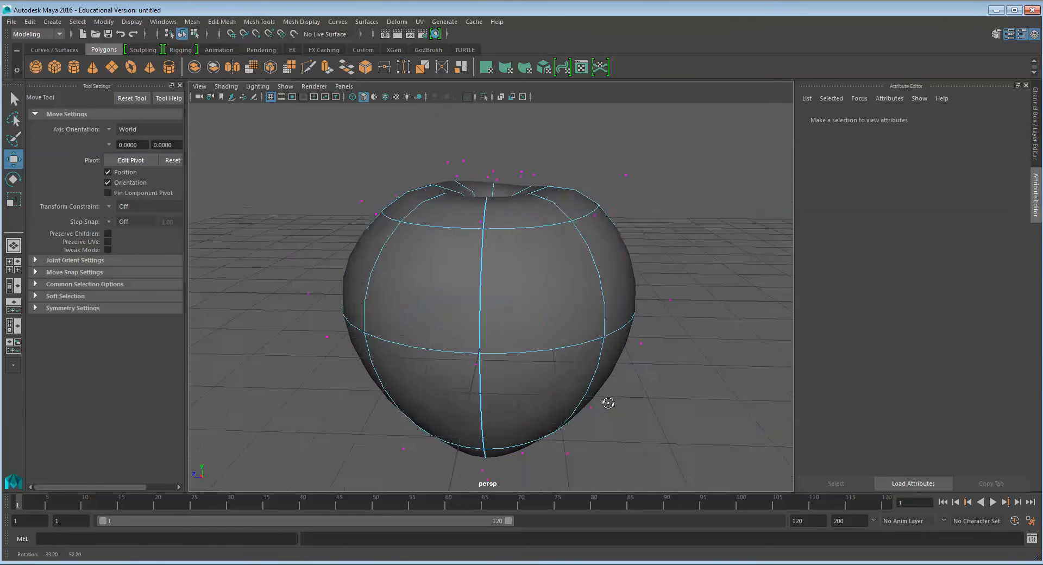
{"action": "left_click_drag", "start_coordinate": [607, 403], "coordinate": [390, 400]}
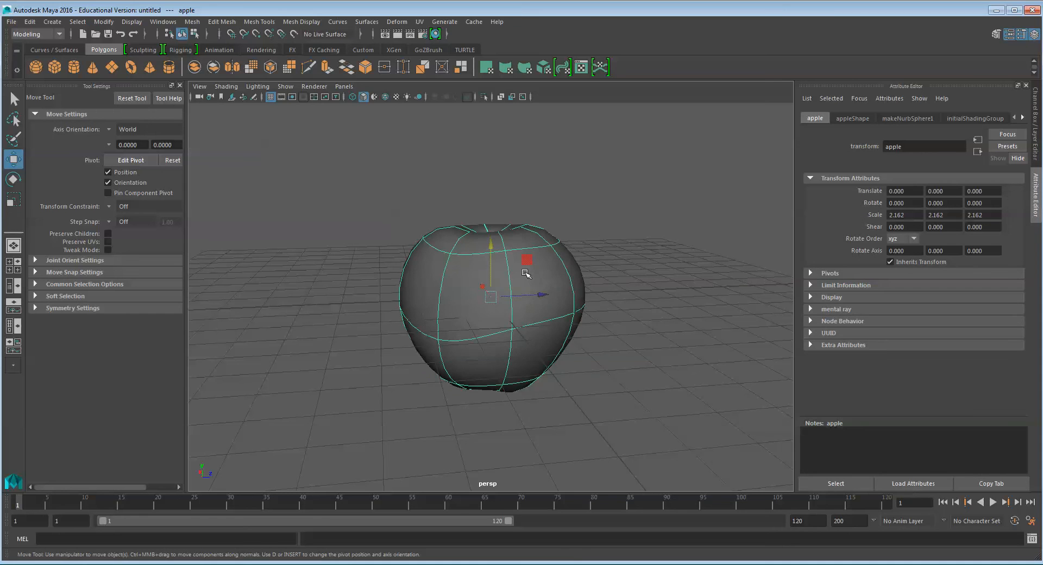
Step: Assign a new Blinn material to the apple and rename it 'apple_skin'
{"action": "right_click", "coordinate": [524, 273]}
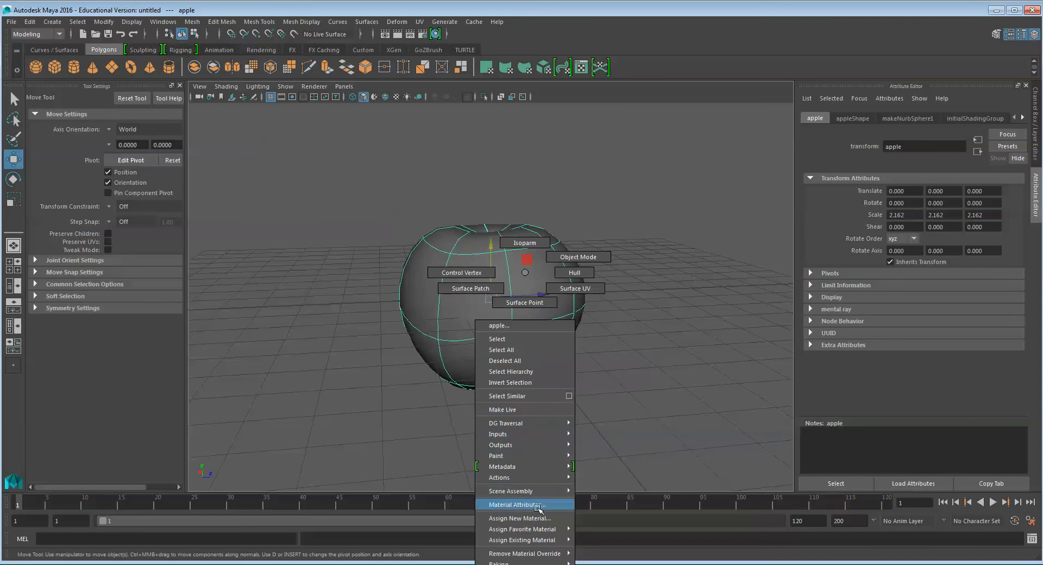
{"action": "left_click", "coordinate": [520, 517]}
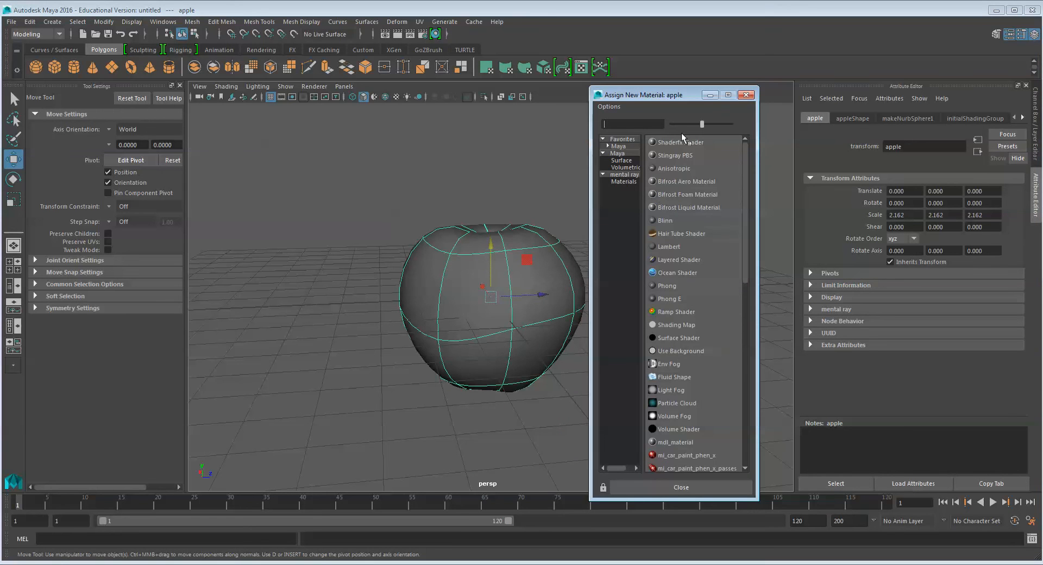
{"action": "mouse_move", "coordinate": [678, 232]}
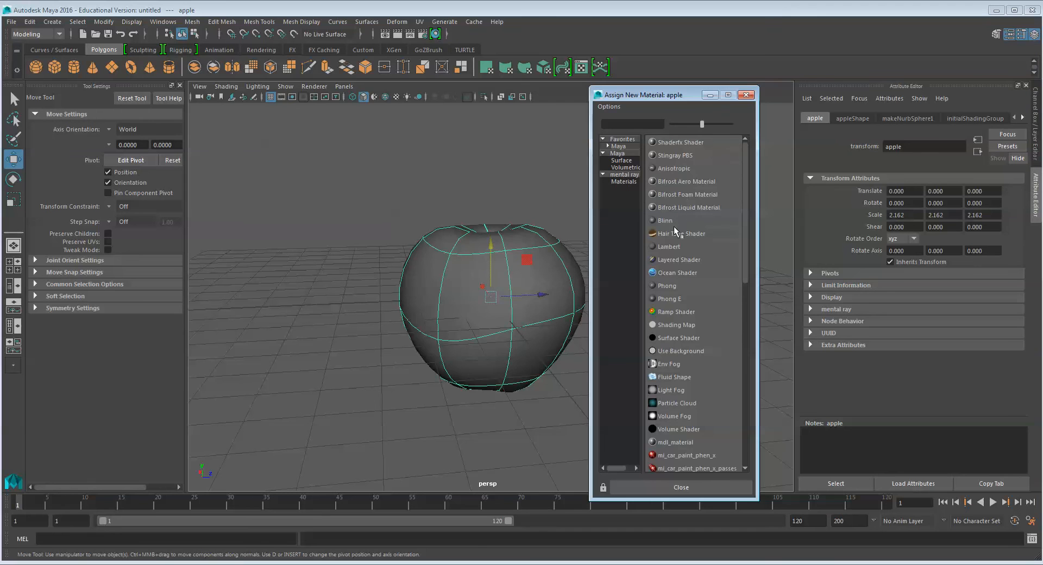
{"action": "left_click", "coordinate": [665, 220]}
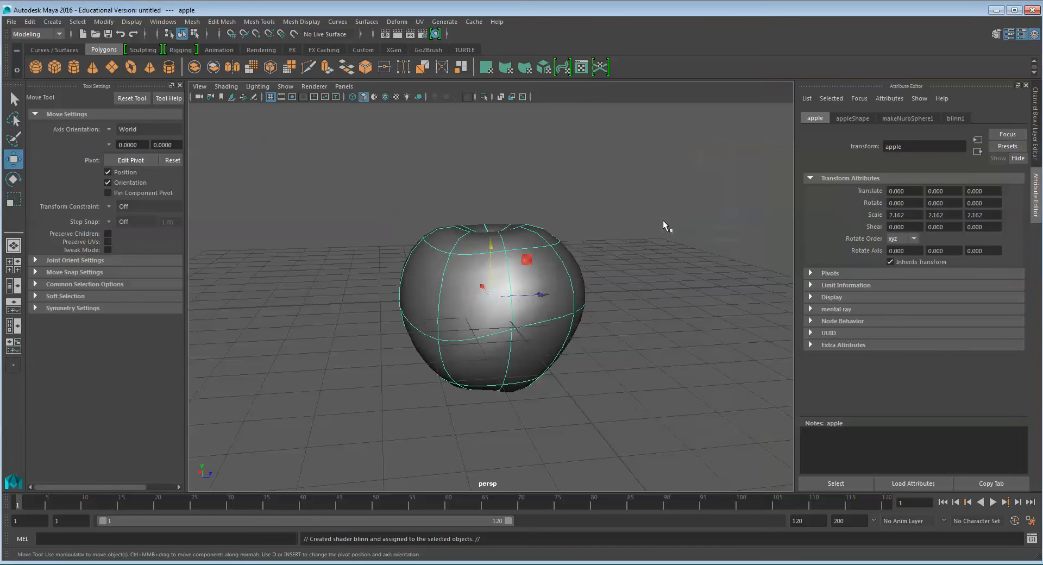
{"action": "left_click", "coordinate": [978, 118]}
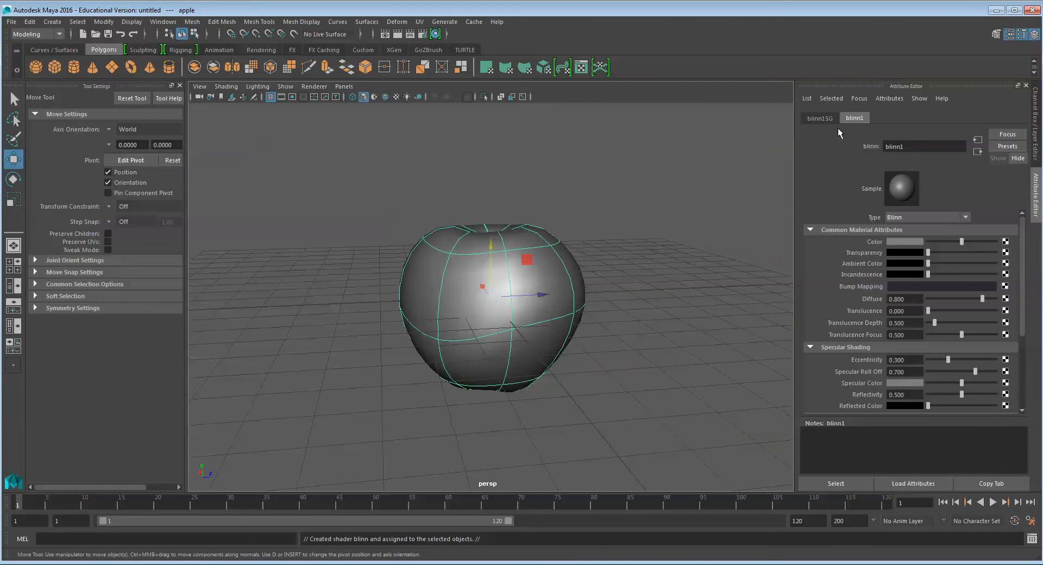
{"action": "type", "text": "apple_sk"}
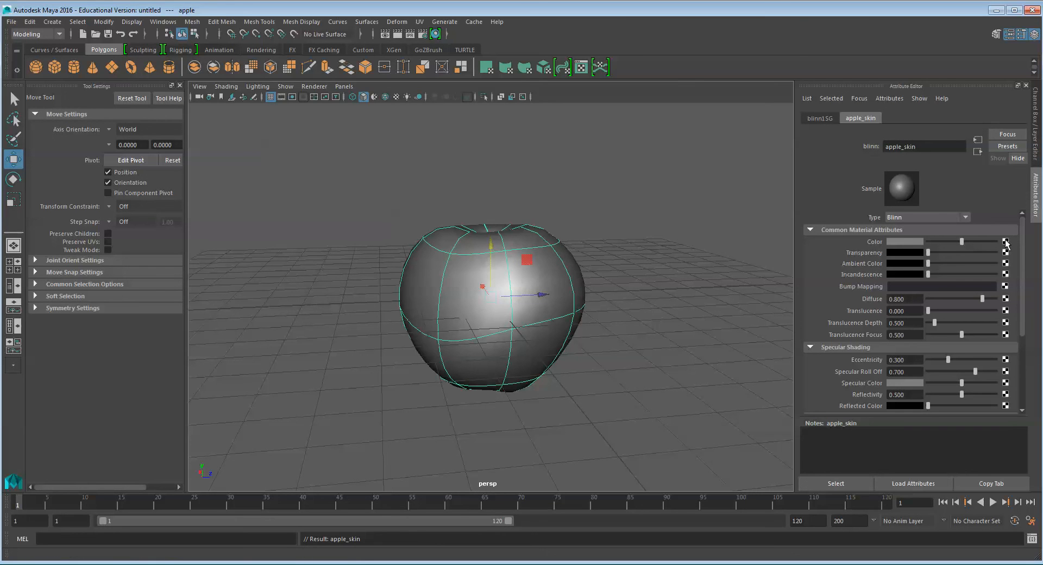
Step: Map a File texture to apple_skin's Color, loading apple_02.jpg from Documents > textures
{"action": "left_click", "coordinate": [1005, 242]}
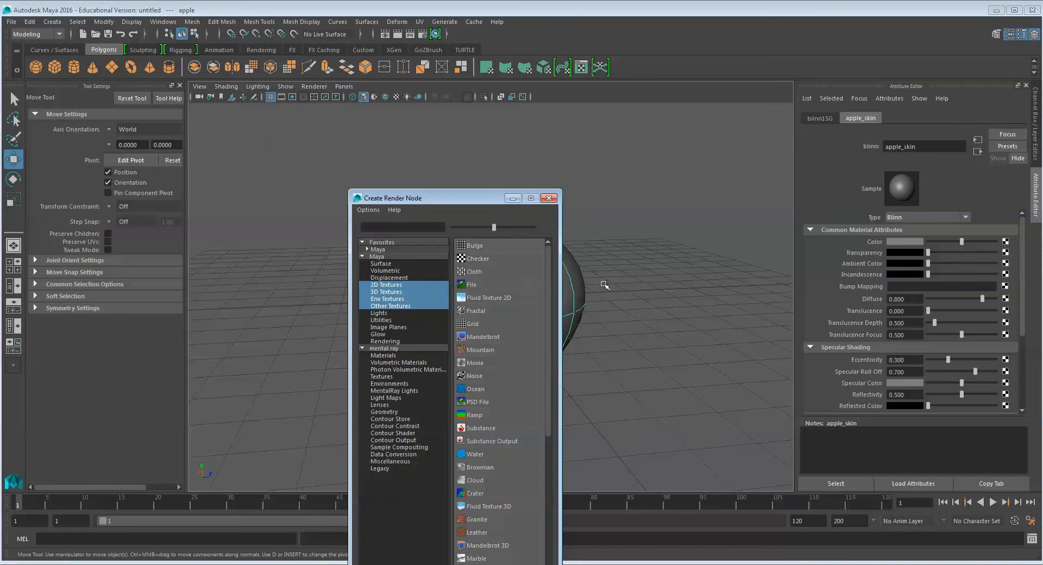
{"action": "left_click", "coordinate": [471, 284]}
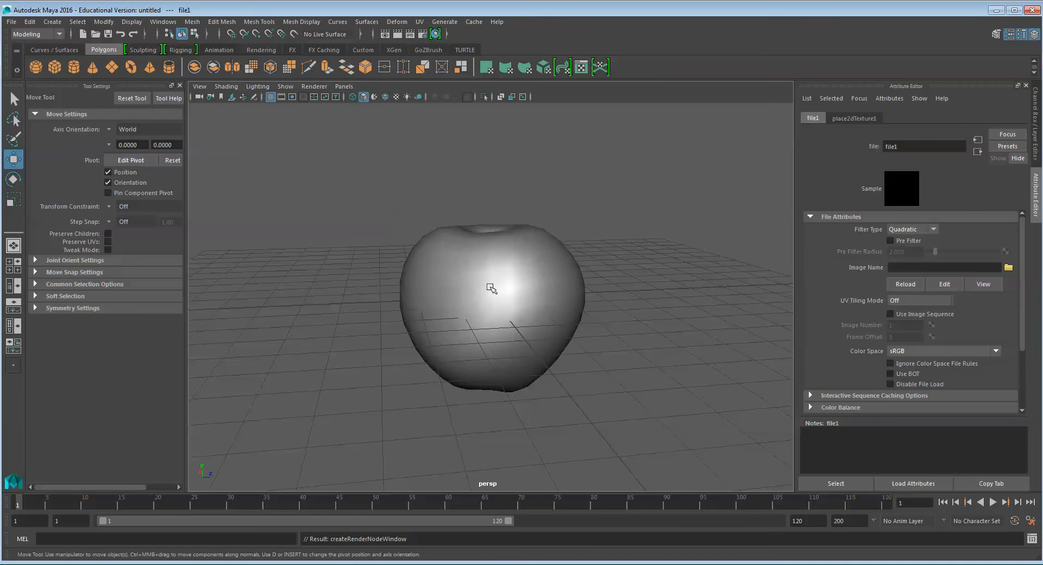
{"action": "left_click", "coordinate": [1008, 267]}
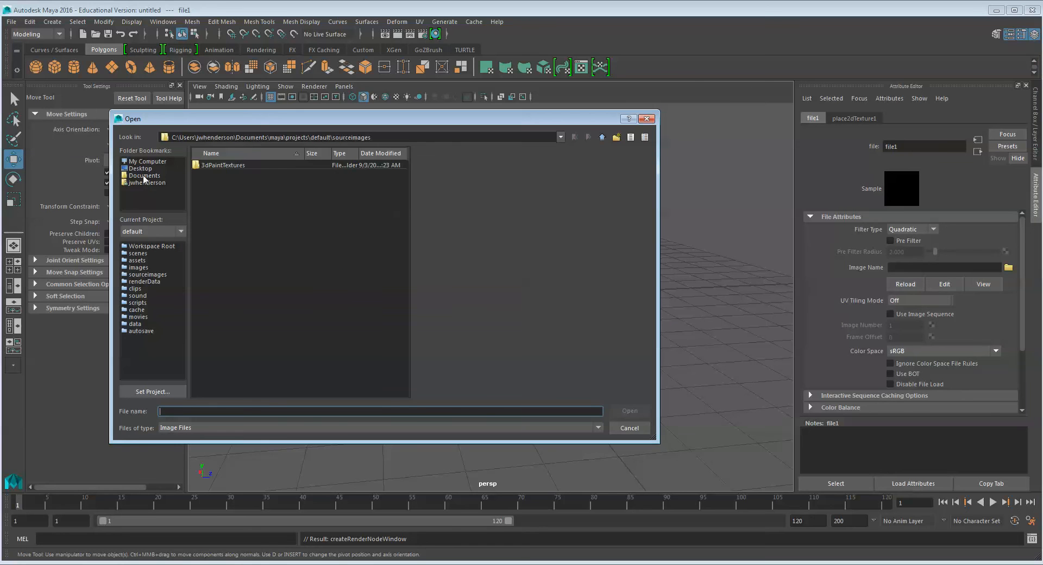
{"action": "left_click", "coordinate": [143, 175]}
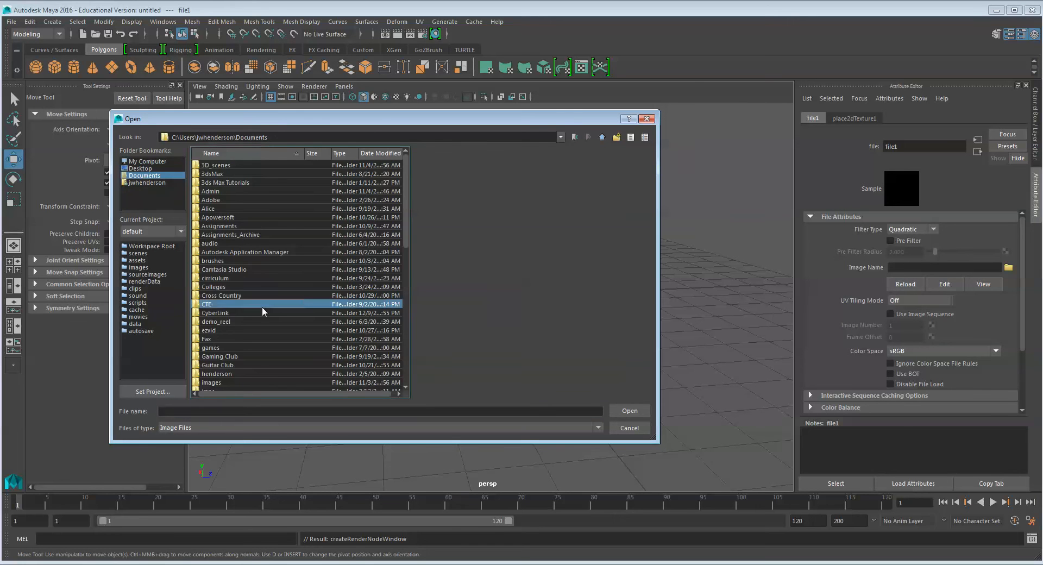
{"action": "scroll", "scroll_direction": "down", "scroll_amount": 3}
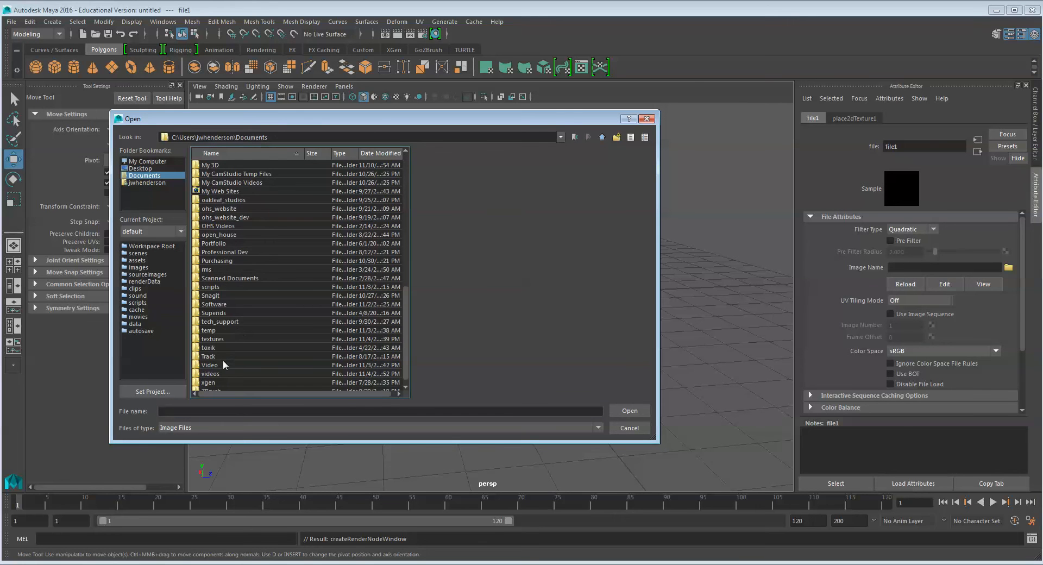
{"action": "double_click", "coordinate": [211, 339]}
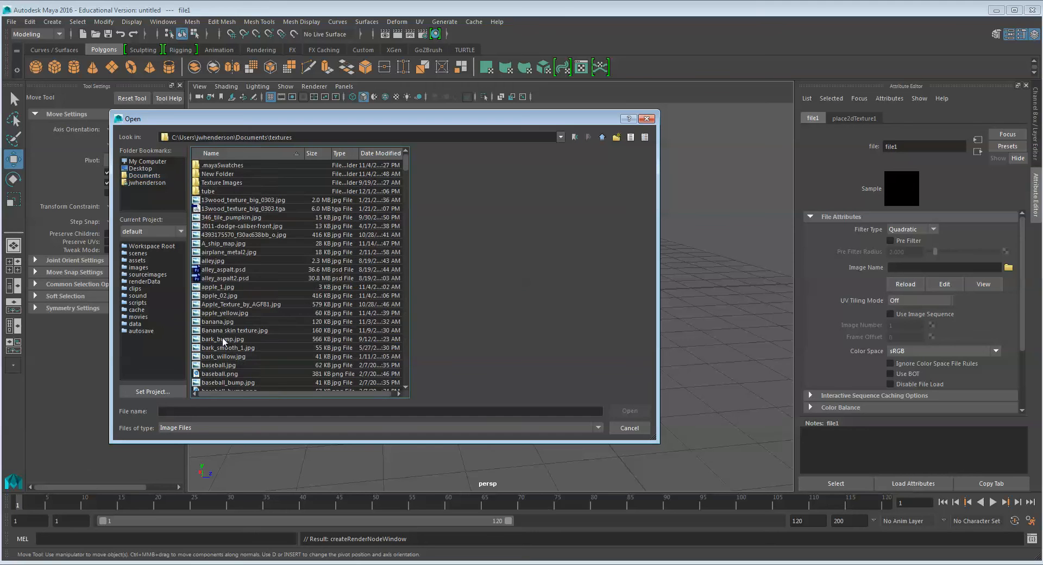
{"action": "left_click", "coordinate": [219, 295]}
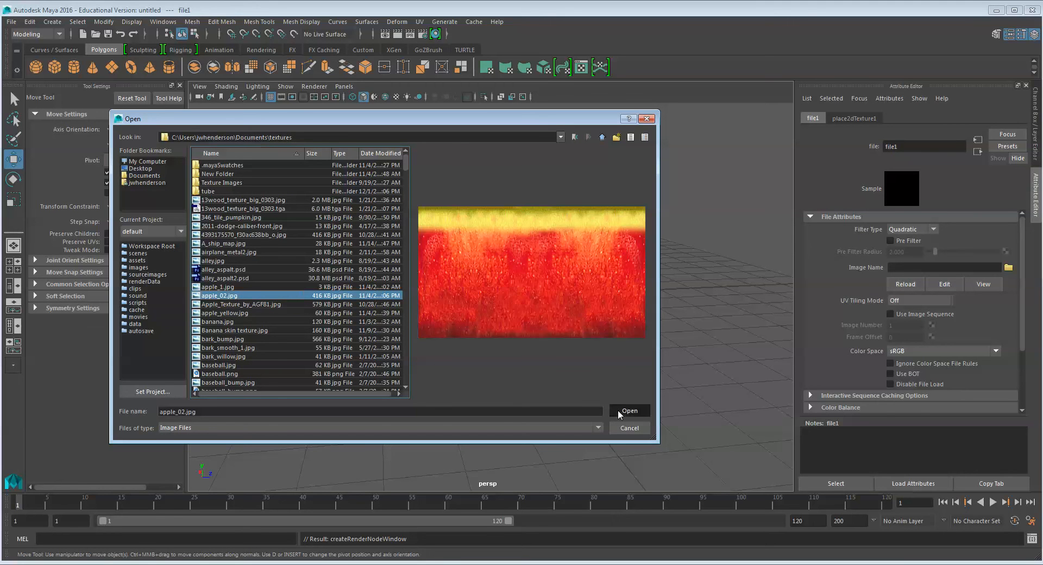
{"action": "left_click", "coordinate": [629, 410]}
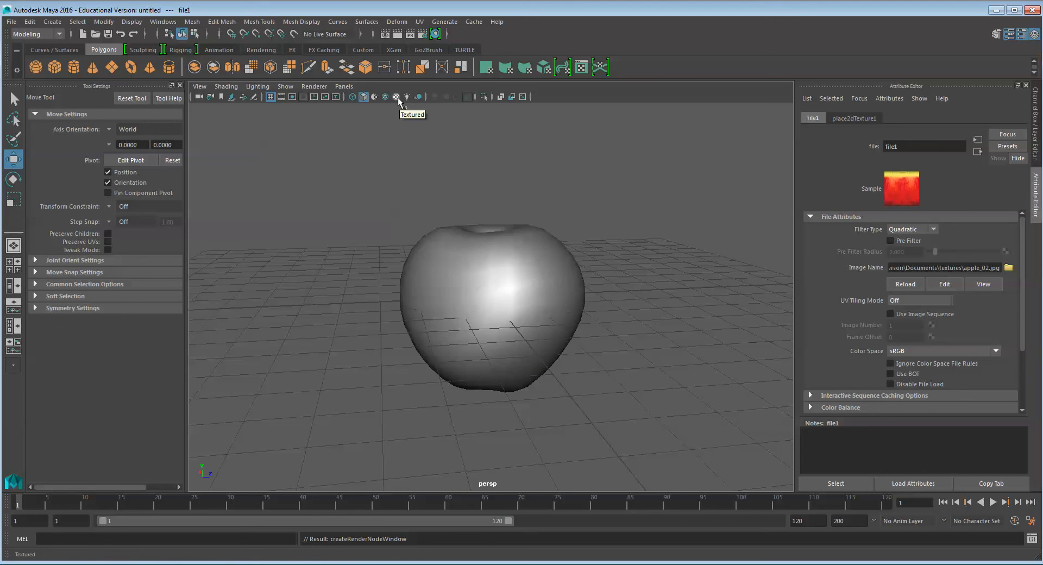
Step: Show textures in the viewport and inspect place2dTexture1's Rotate UV setting
{"action": "left_click", "coordinate": [395, 97]}
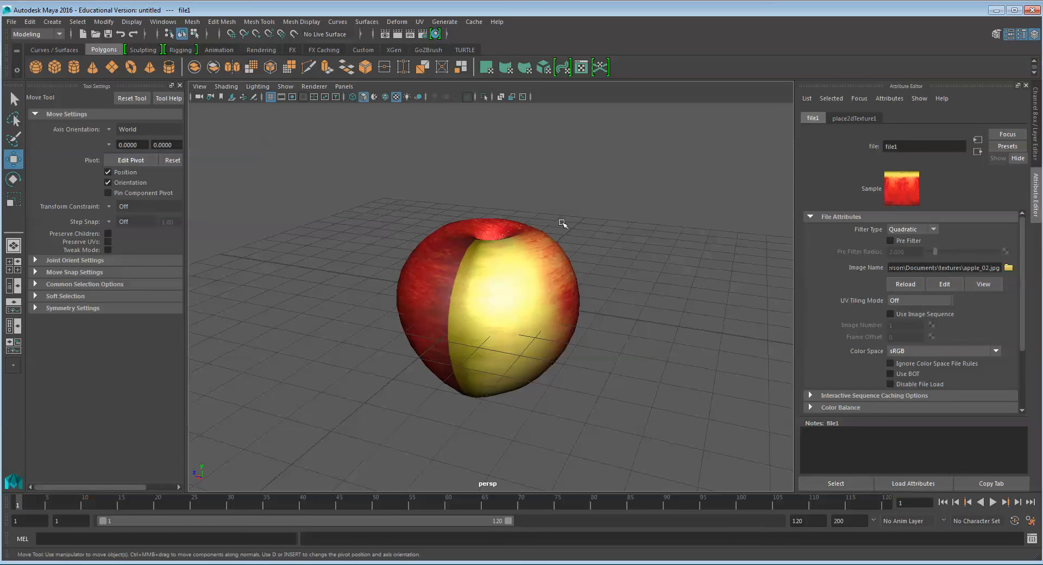
{"action": "left_click", "coordinate": [853, 117]}
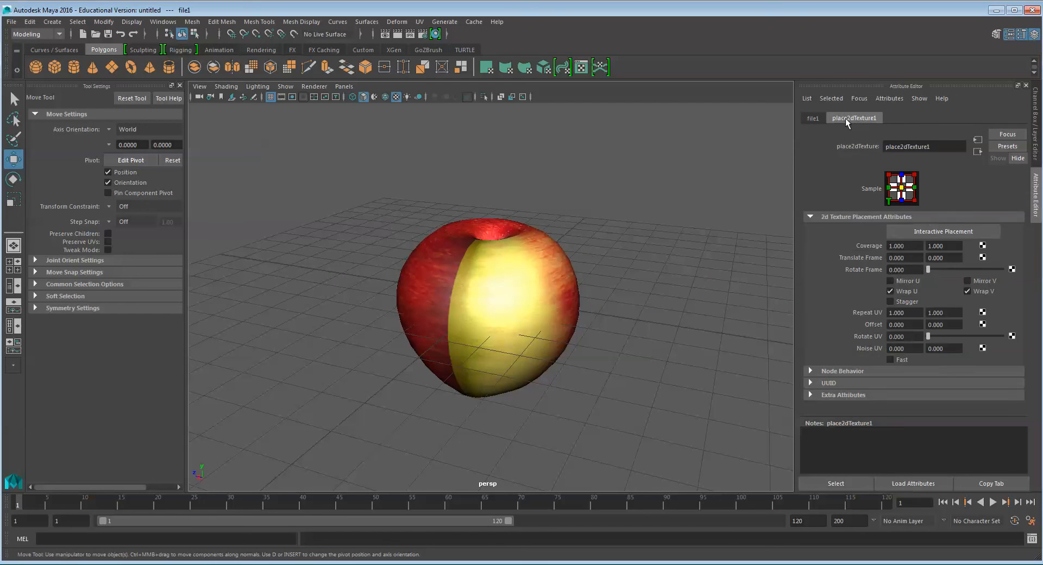
{"action": "left_click", "coordinate": [904, 337]}
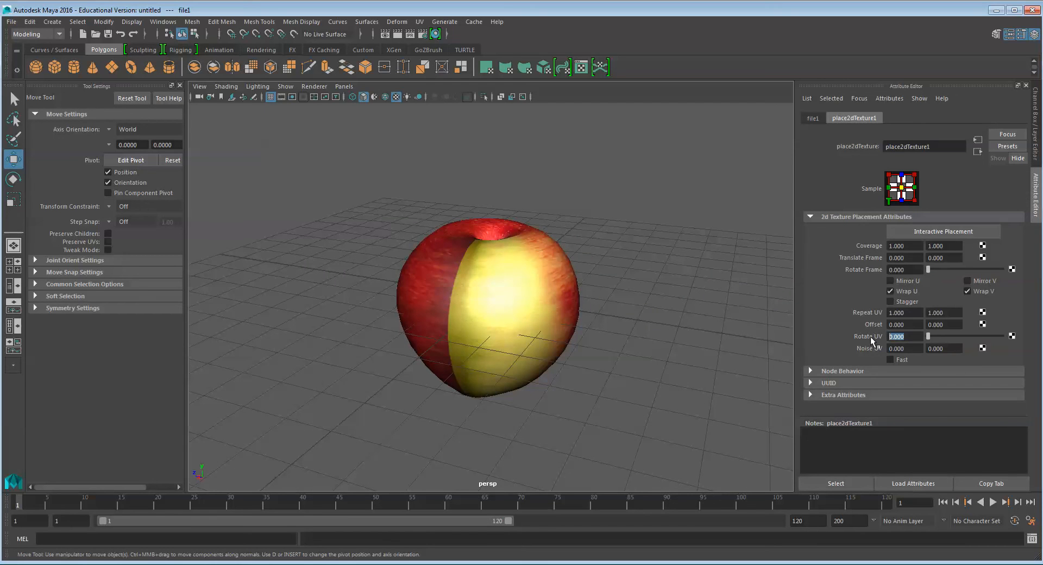